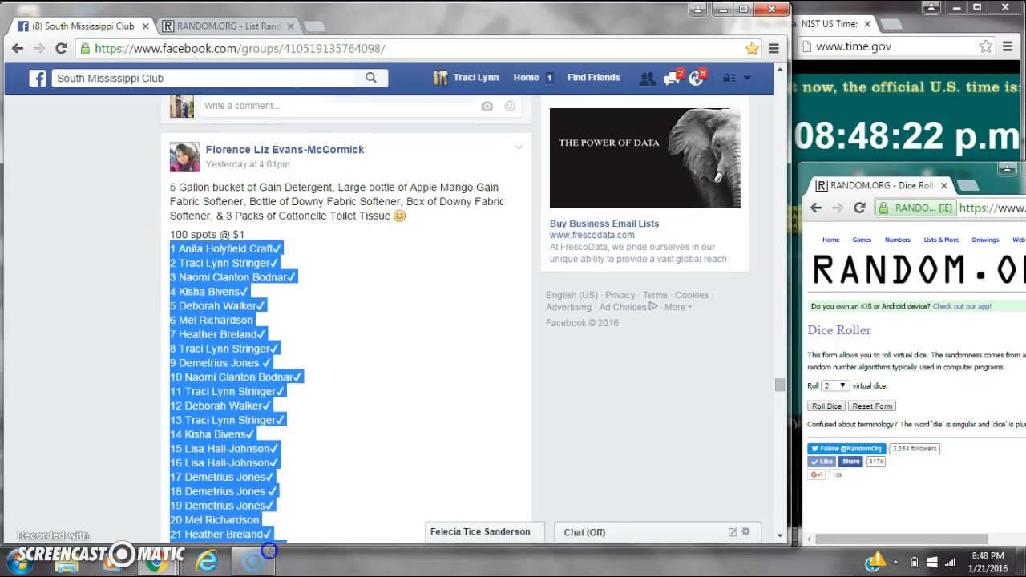
Scroll down to the giveaway post and comment "live" on it.
scroll(down, 3)
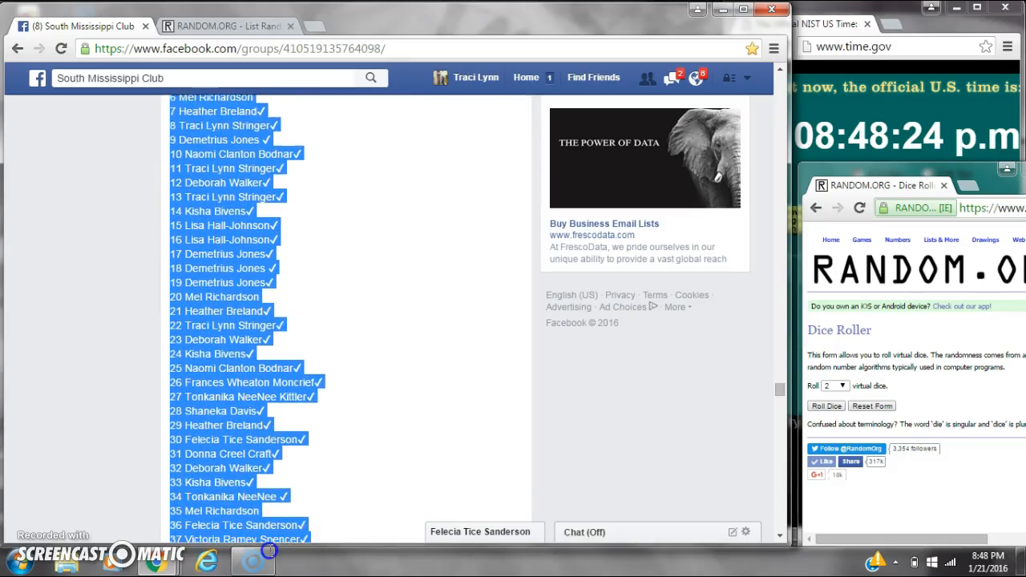
scroll(down, 3)
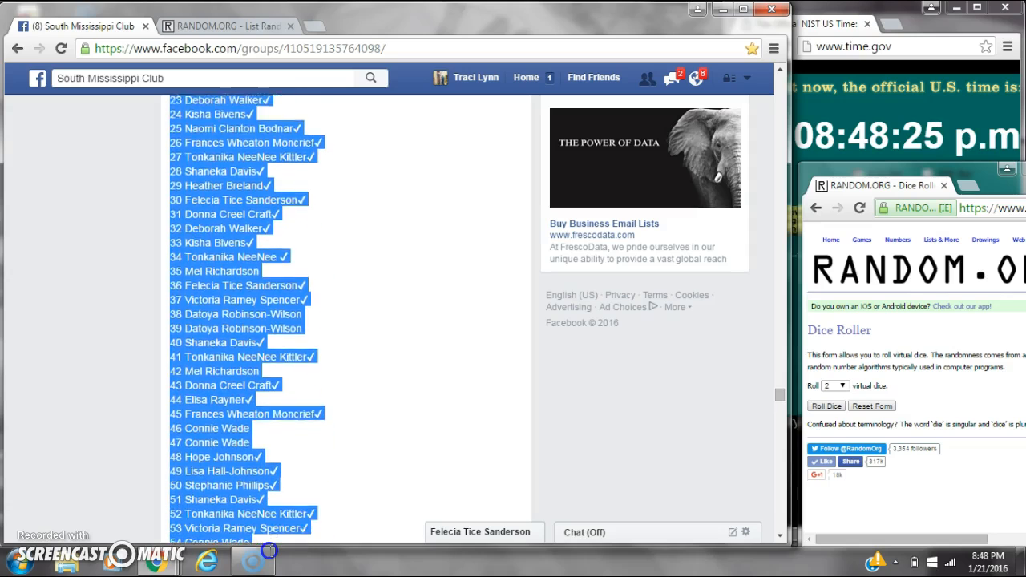
scroll(down, 3)
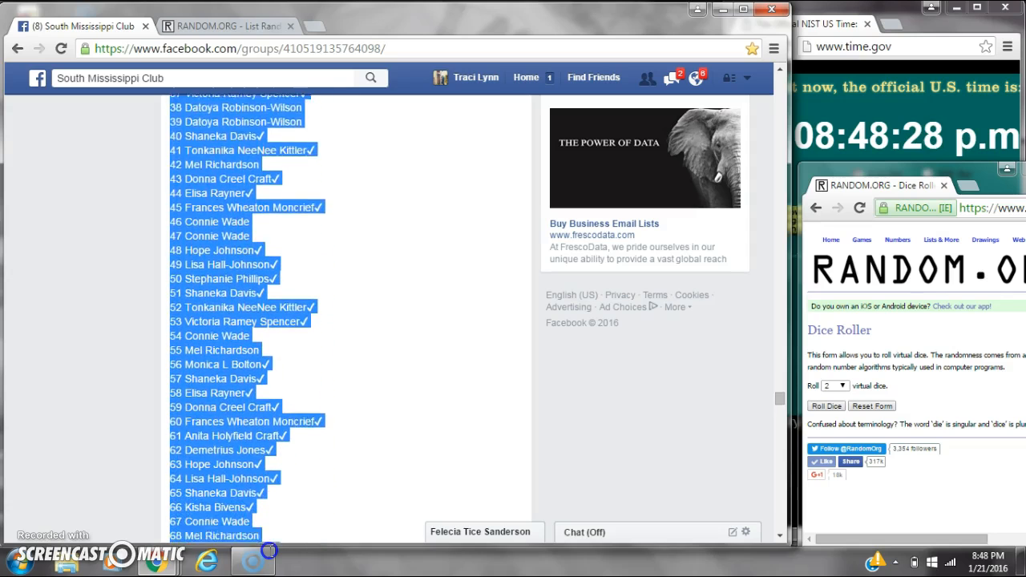
scroll(down, 3)
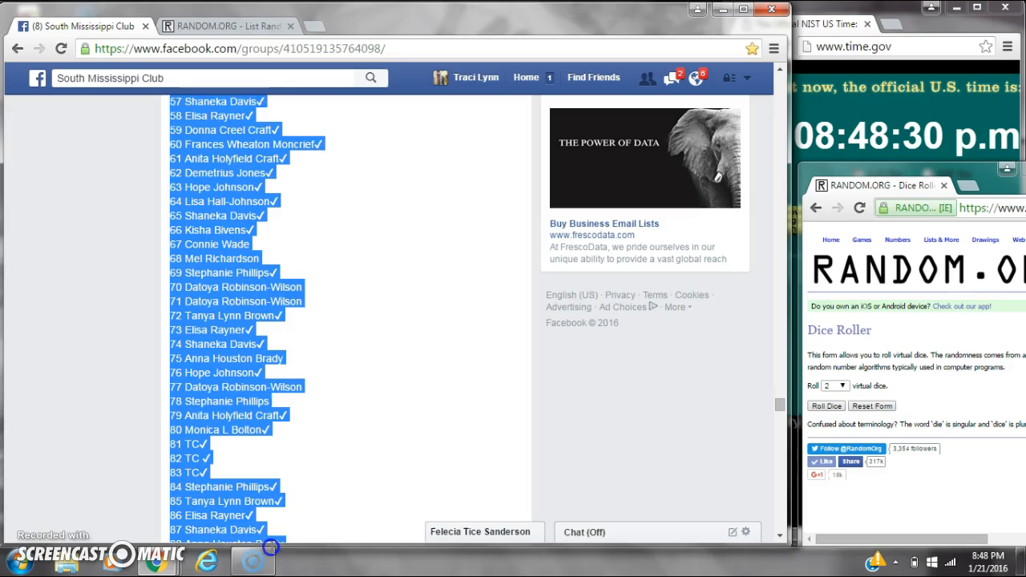
scroll(down, 3)
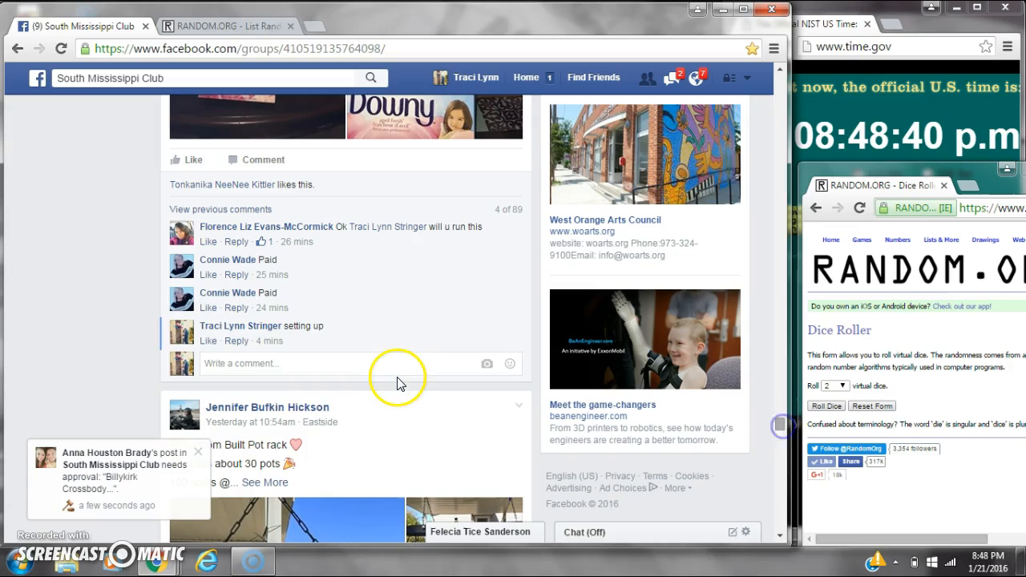
text(live)
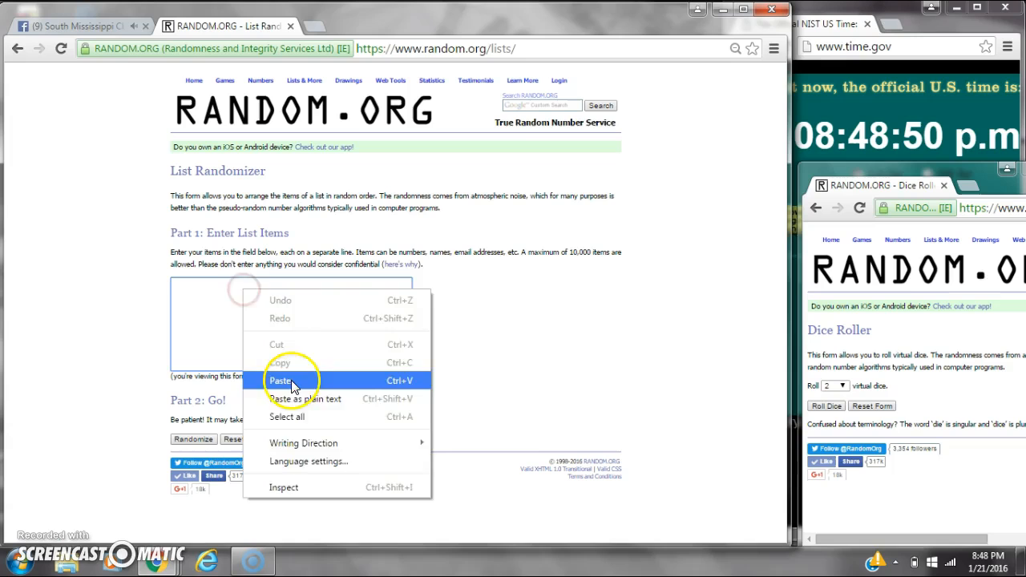
Paste the 100 giveaway spots into List Randomizer, roll two dice, and randomize.
click(291, 380)
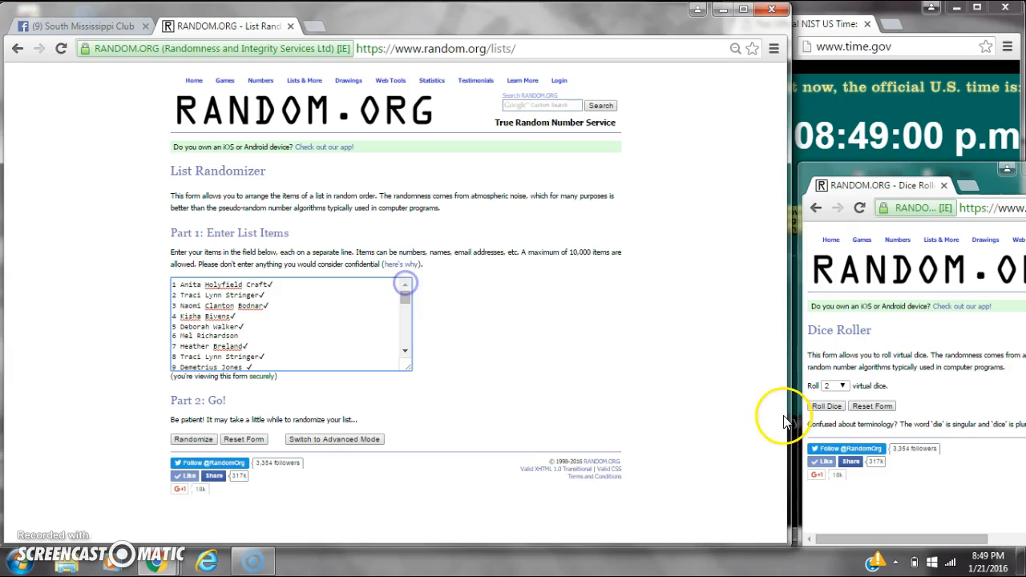
click(826, 405)
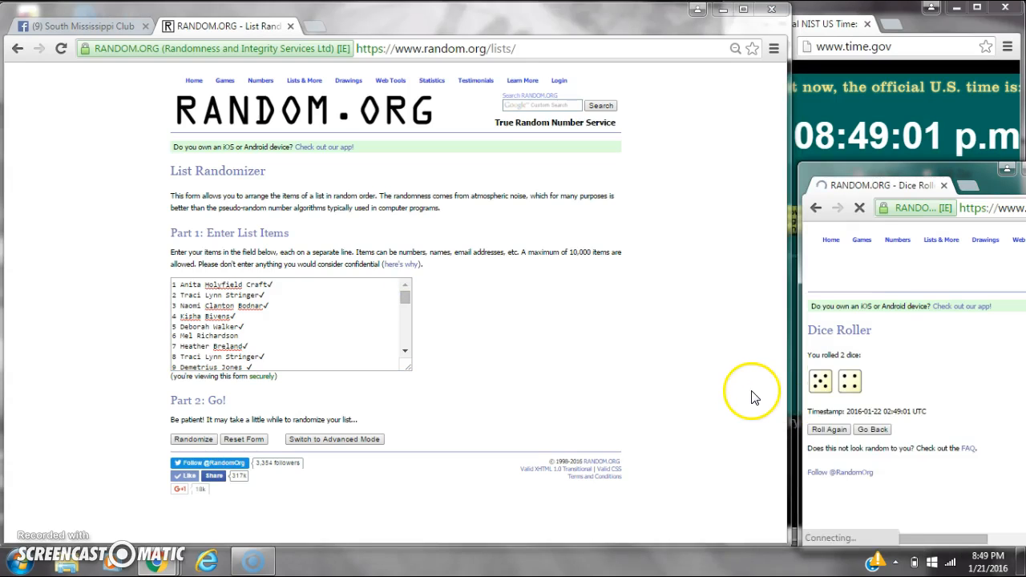
click(993, 562)
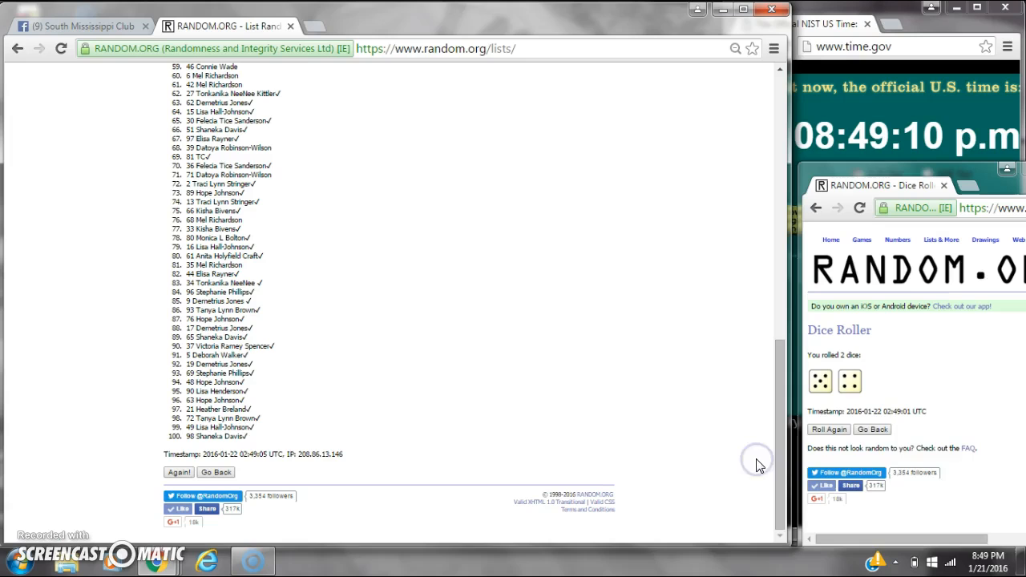
Re-randomize the 100-spot raffle list seven more times with Again!
click(988, 559)
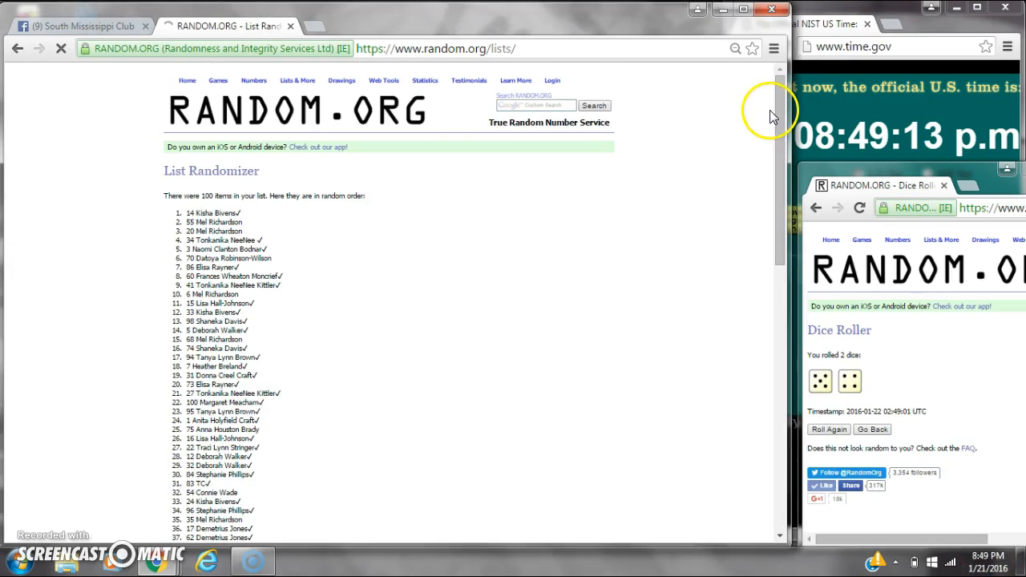
scroll(down, 3)
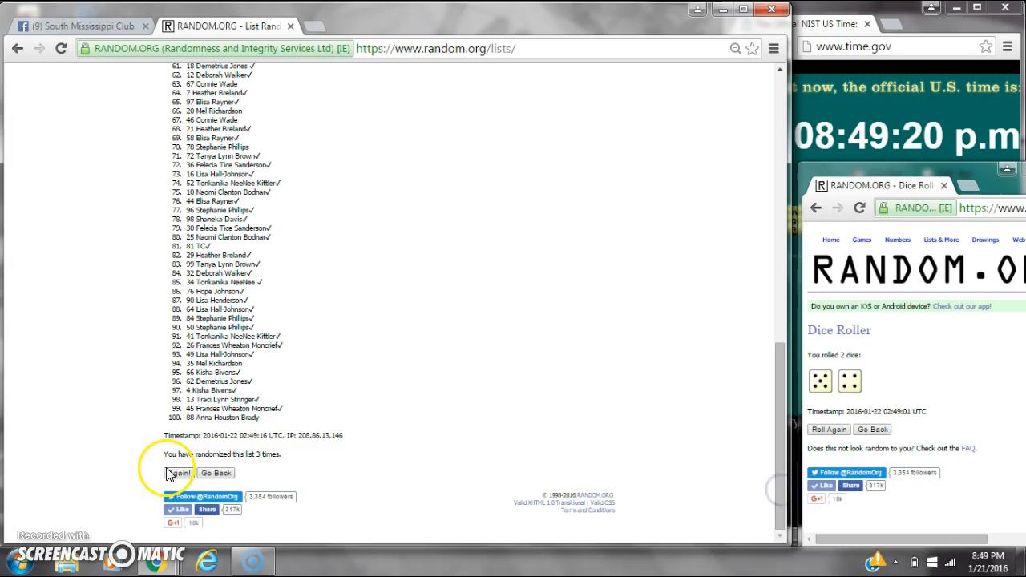
click(180, 473)
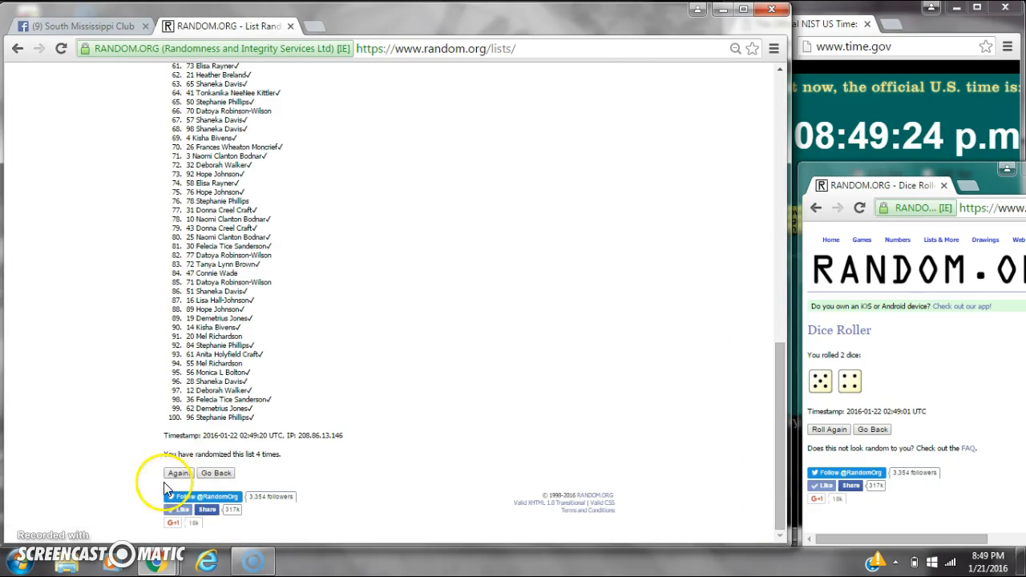
click(178, 473)
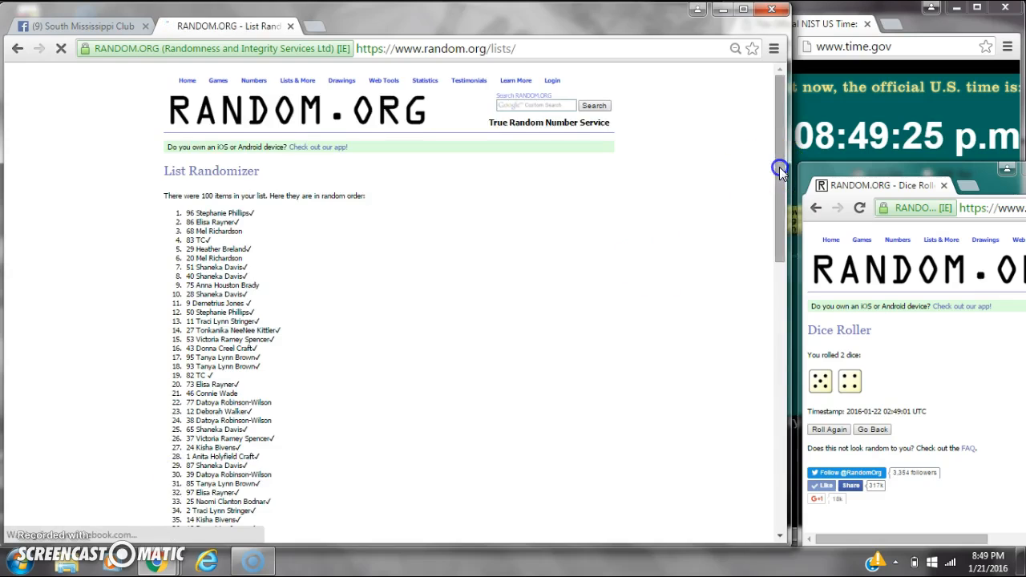
scroll(down, 3)
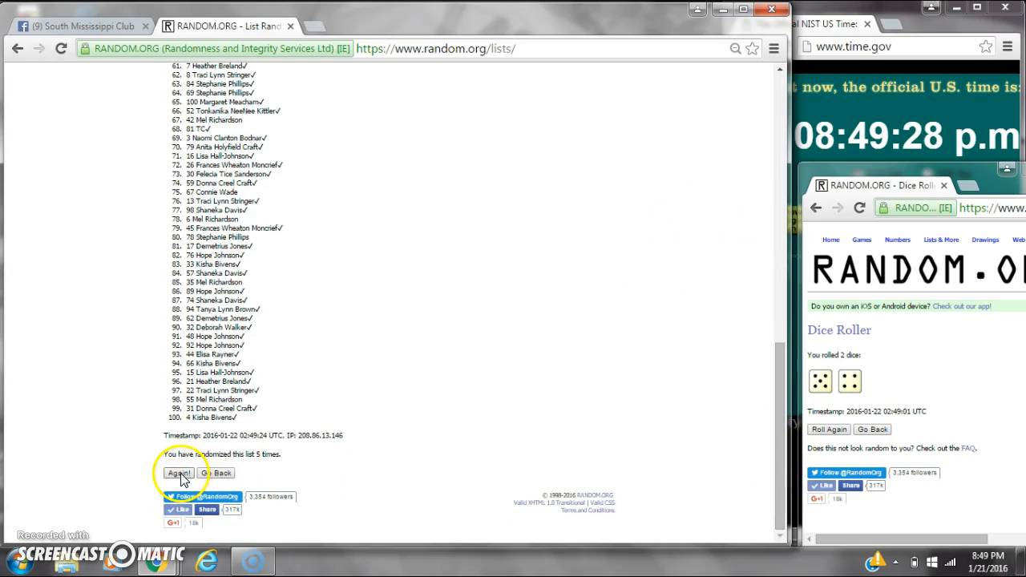
click(178, 473)
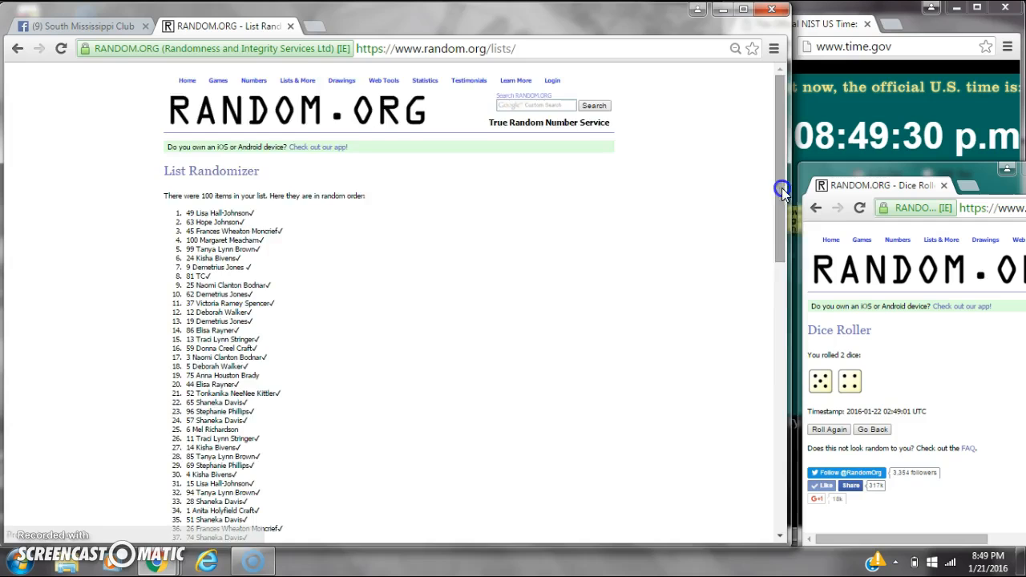
scroll(down, 3)
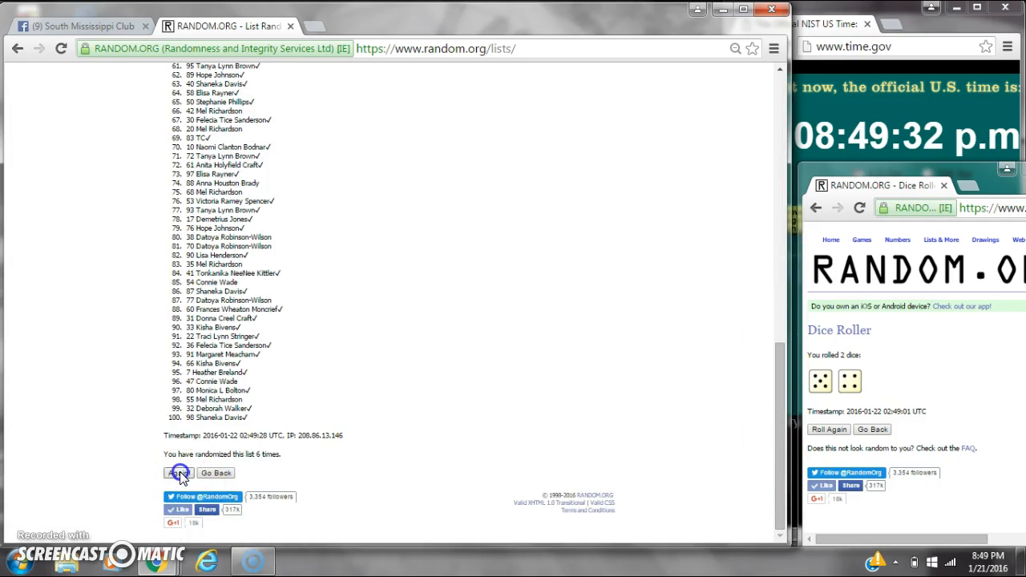
click(178, 473)
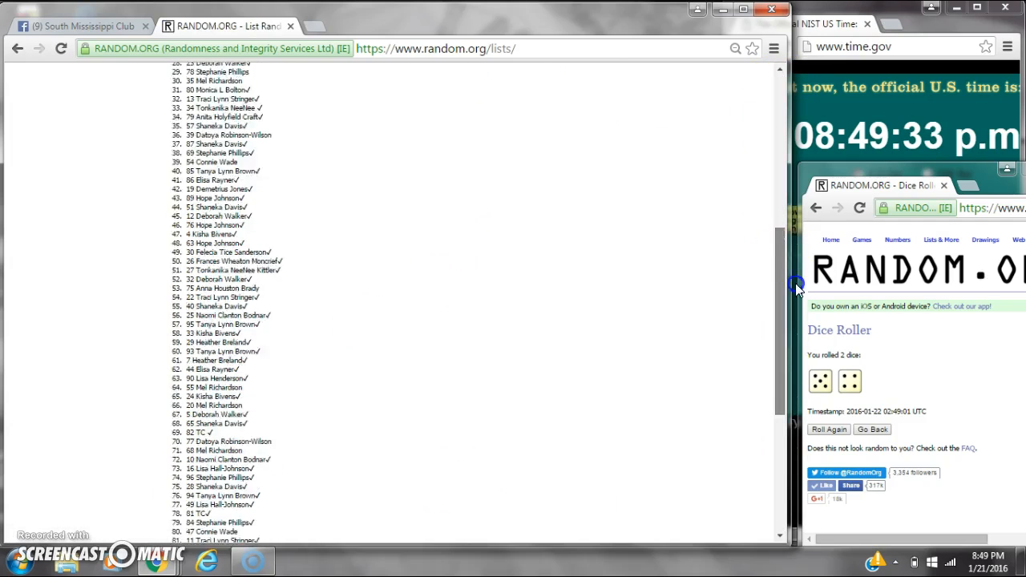
click(178, 474)
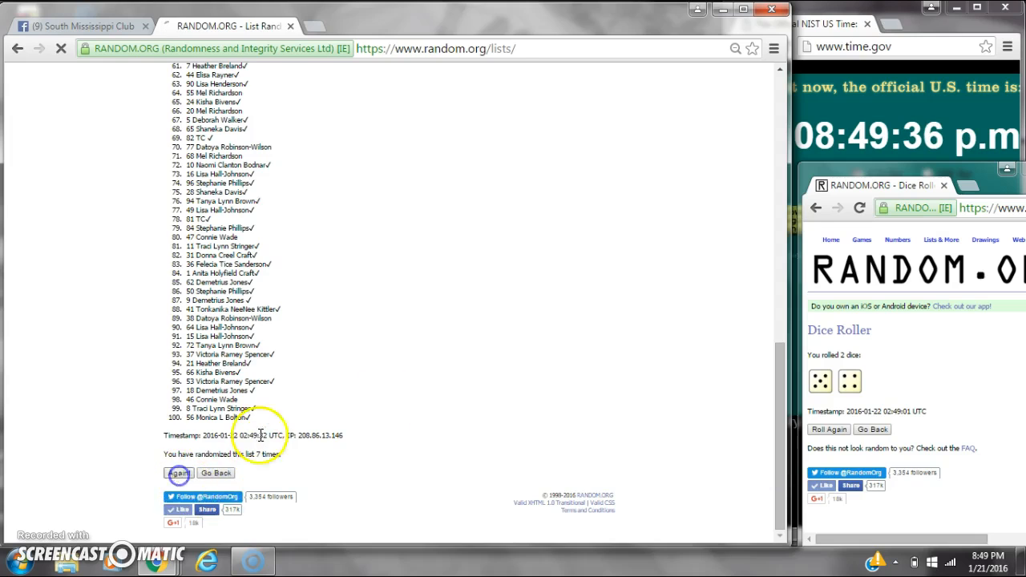
click(178, 473)
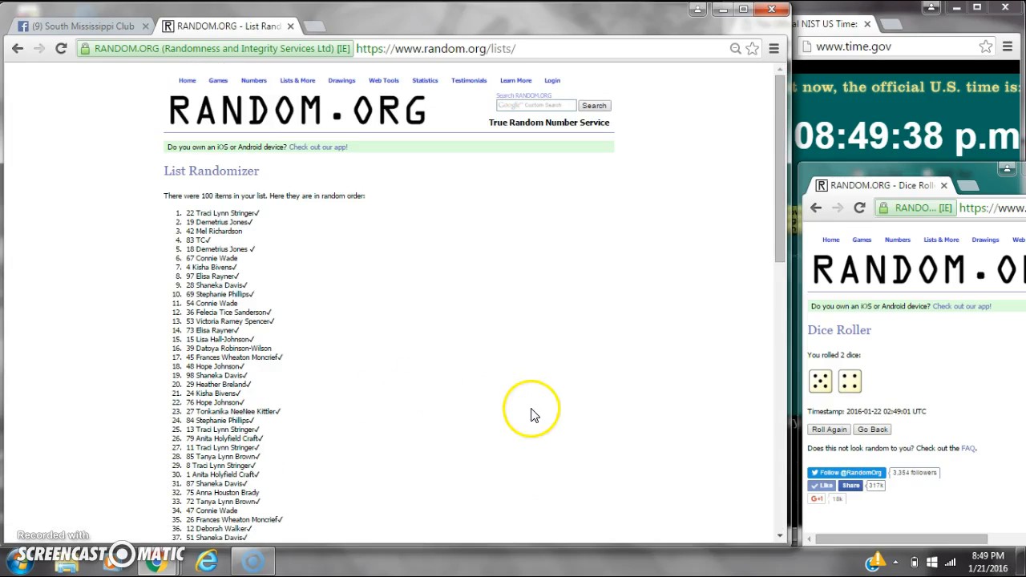
Highlight winning spot 53 at the top and scroll to the 'randomized 9 times' note.
scroll(down, 3)
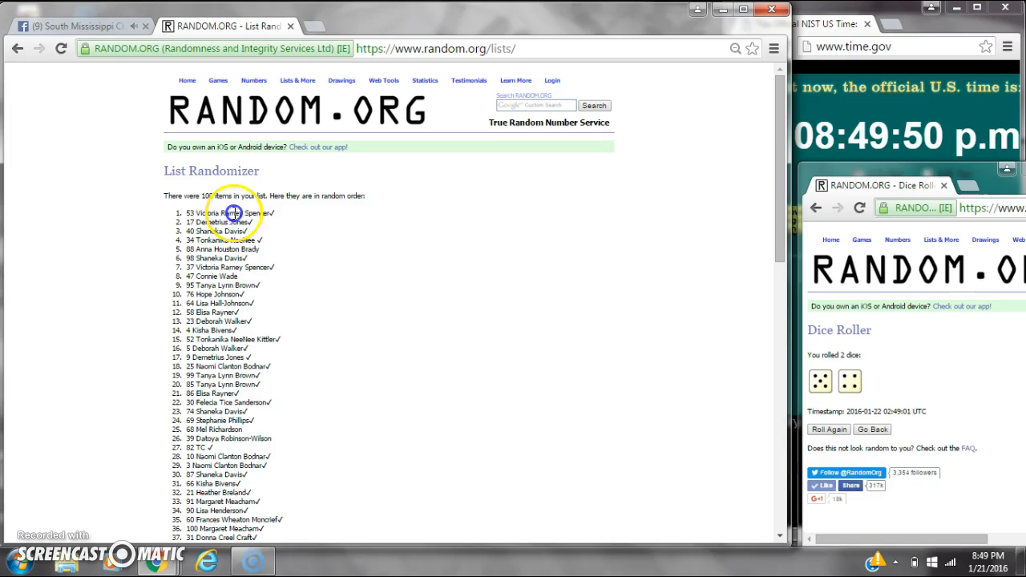
double_click(233, 212)
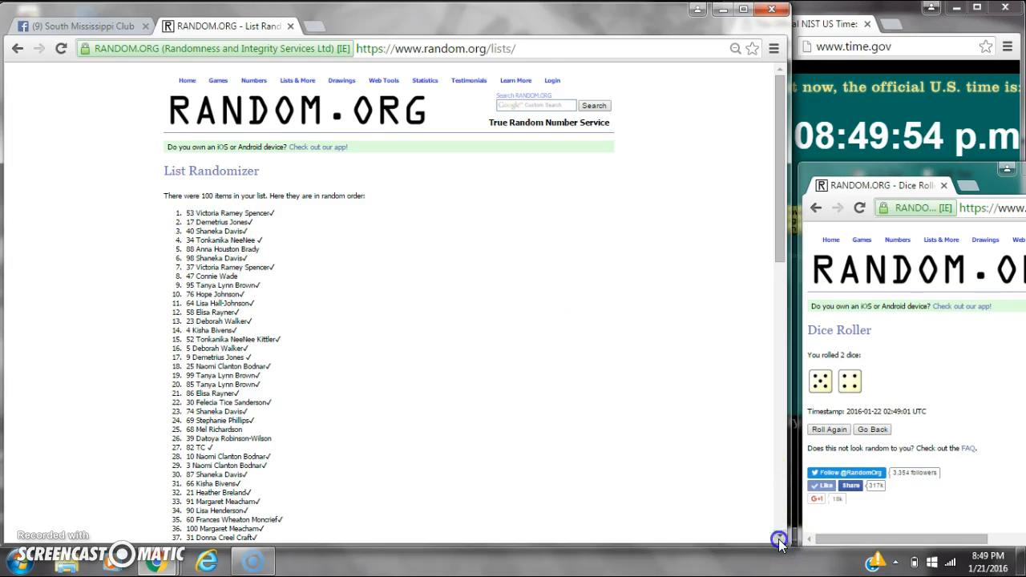
scroll(down, 3)
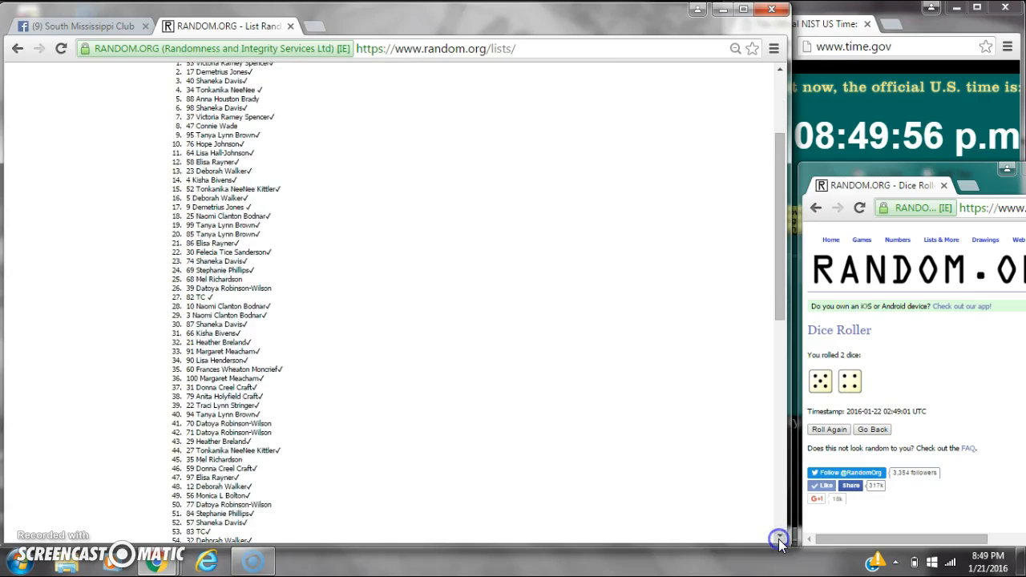
scroll(down, 3)
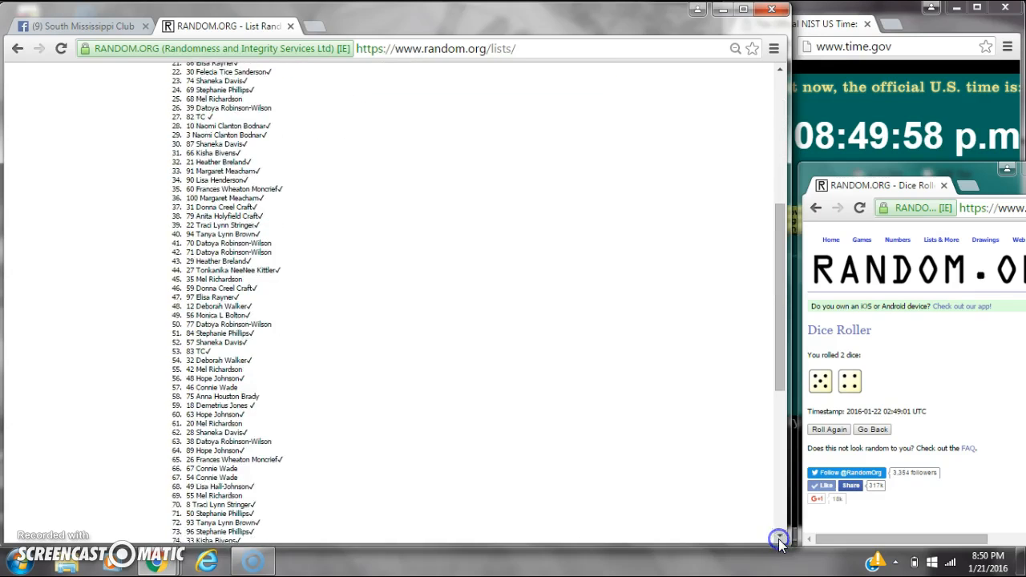
scroll(down, 3)
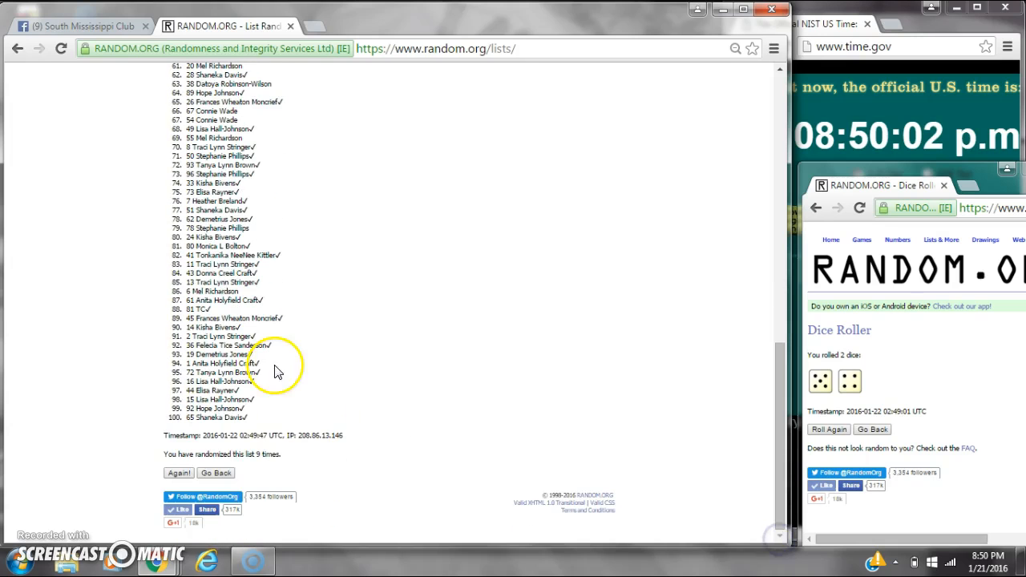
click(88, 25)
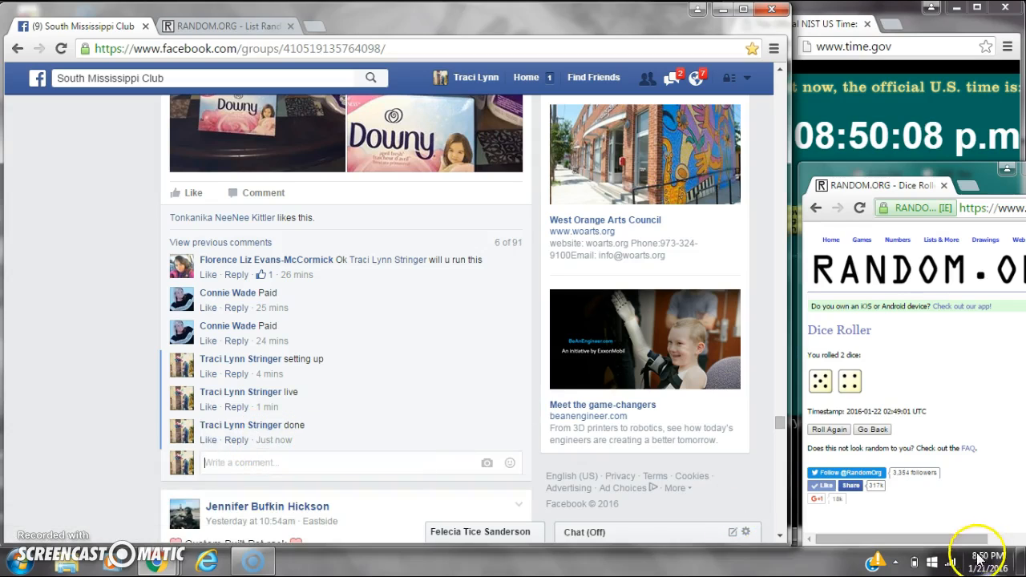
Show the current date and time, then return to the RANDOM.ORG results tab.
click(984, 556)
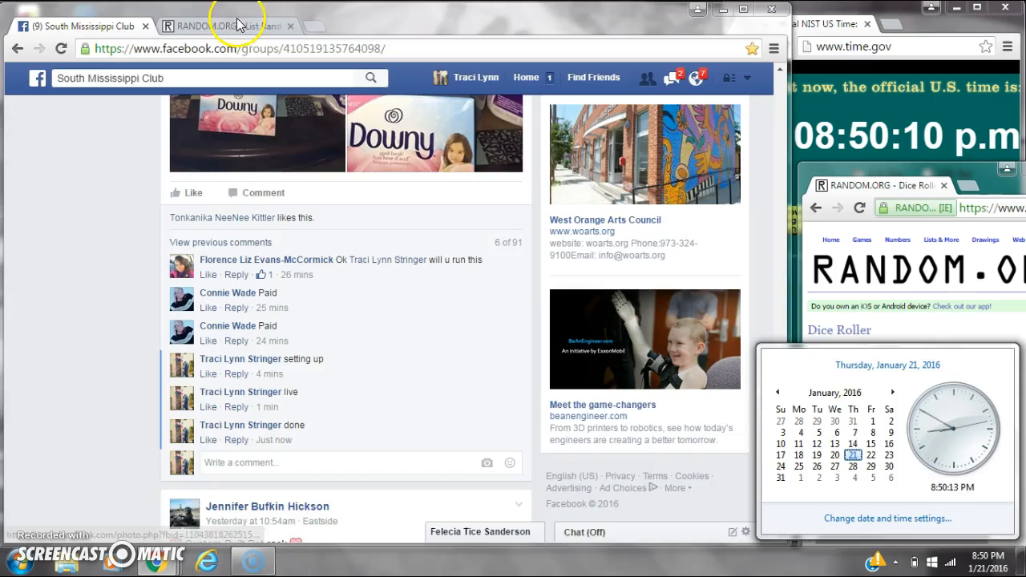
click(224, 25)
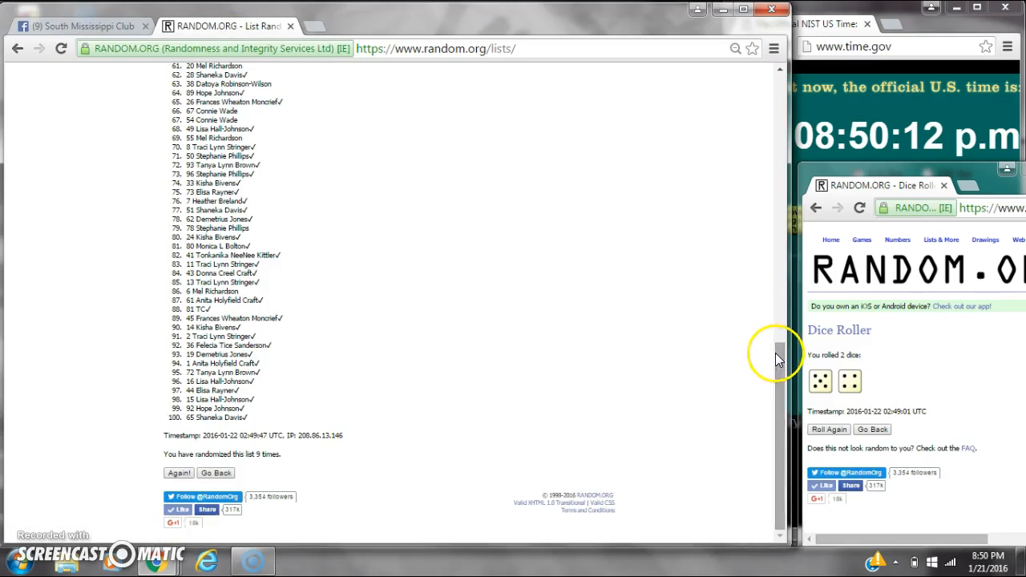